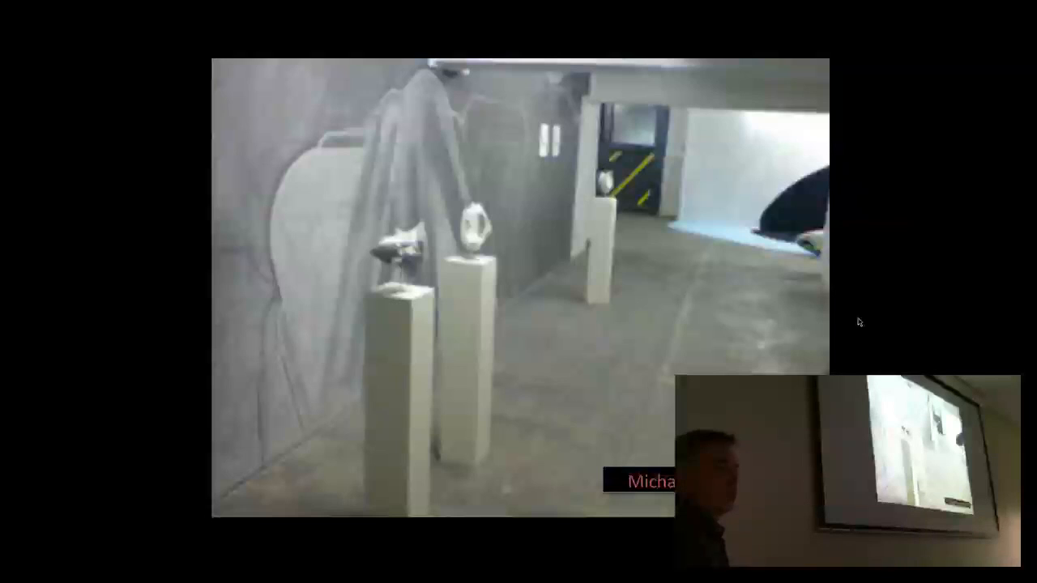
mouse_move(558, 255)
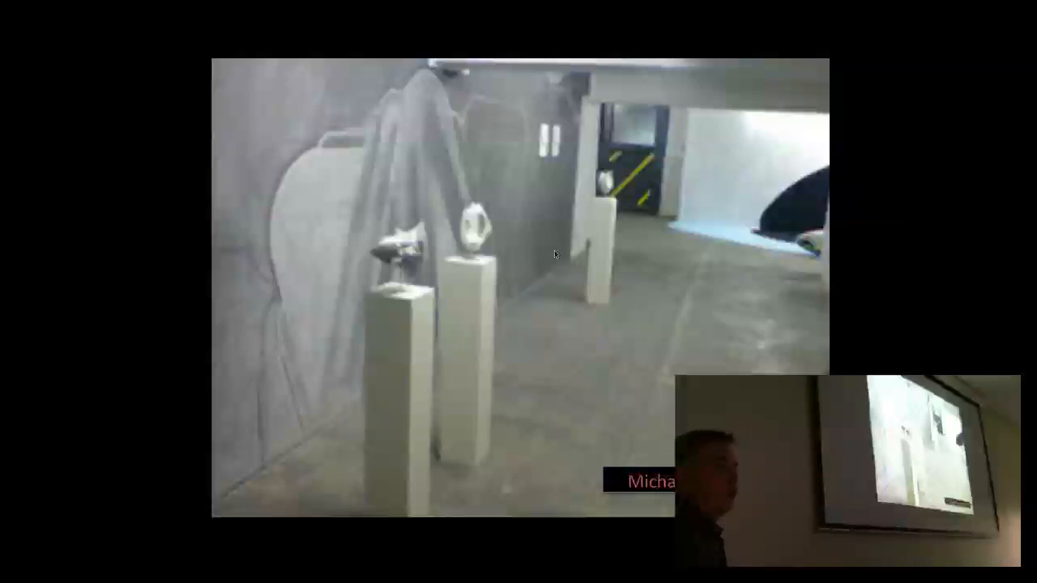